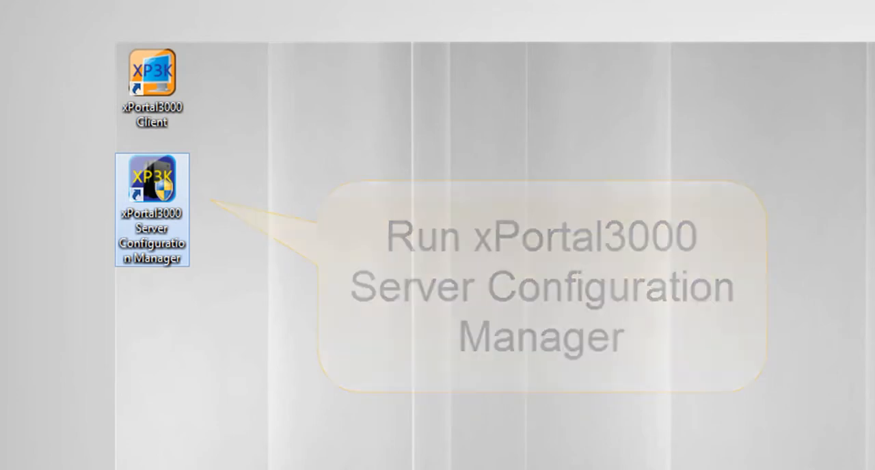
Launch Server Configuration Manager and start the xPortal3000 service, confirming the start and USB dongle prompts.
{"action": "double_click", "coordinate": [151, 179]}
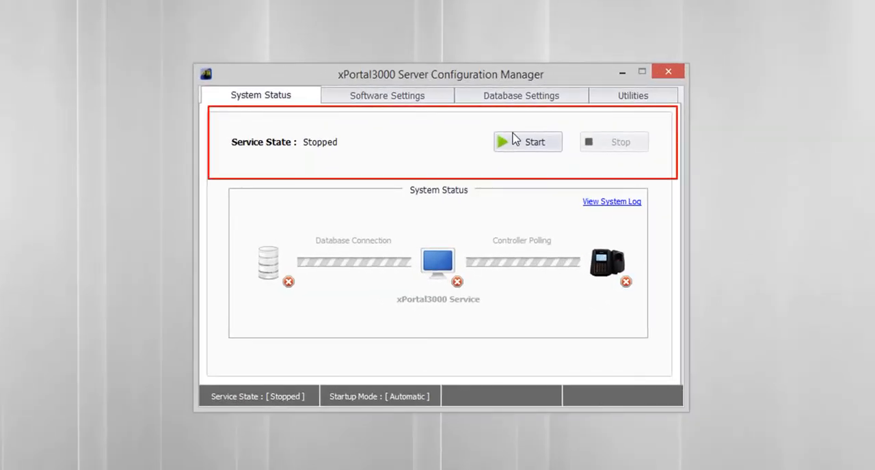
{"action": "mouse_move", "coordinate": [500, 160]}
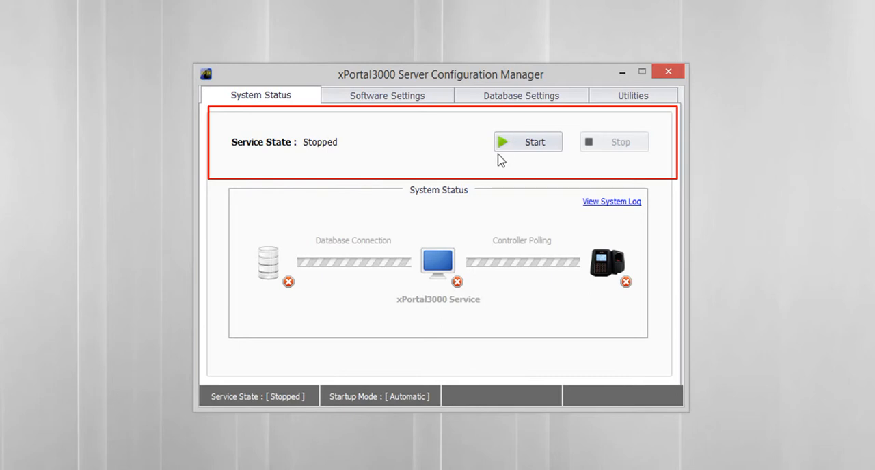
{"action": "left_click", "coordinate": [528, 142]}
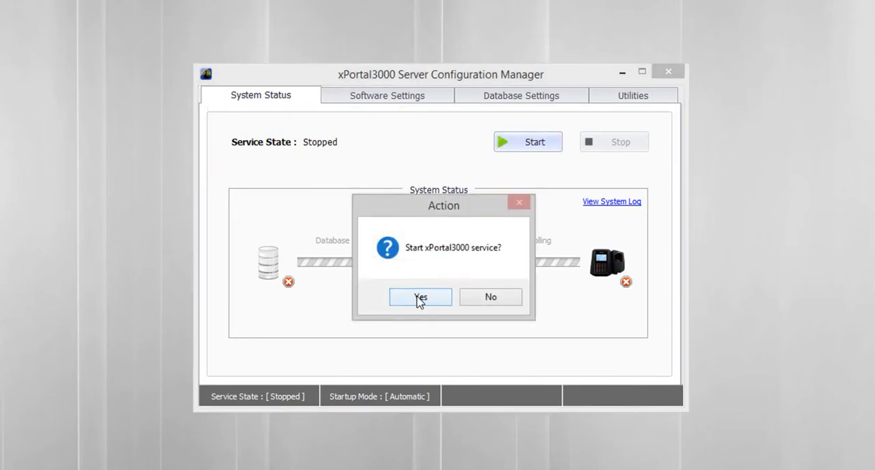
{"action": "left_click", "coordinate": [420, 296]}
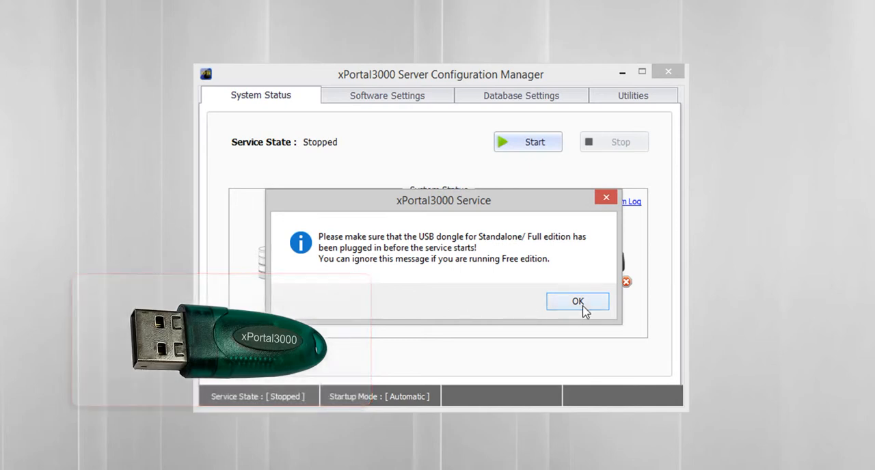
{"action": "left_click", "coordinate": [577, 301]}
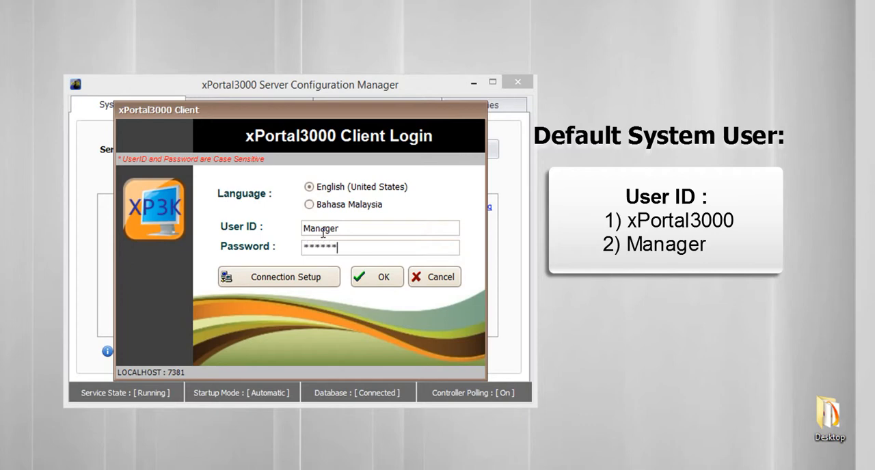
Log in to xPortal3000 Client as Manager with its password.
{"action": "type", "text": "**"}
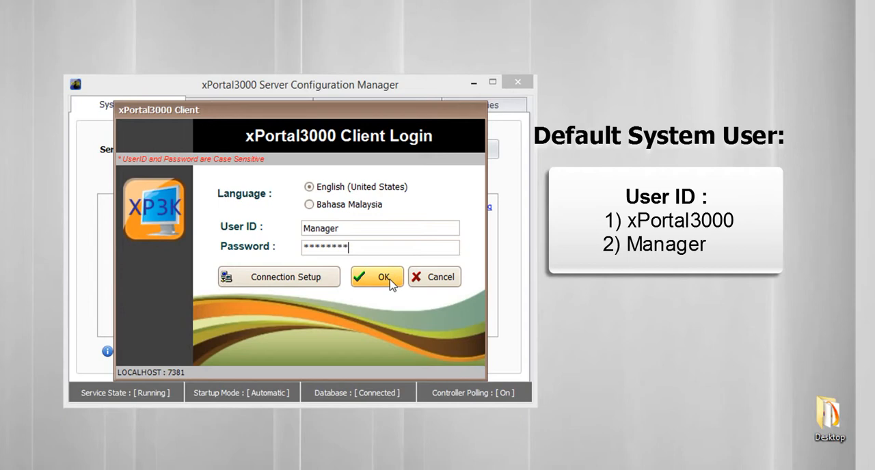
{"action": "left_click", "coordinate": [378, 278]}
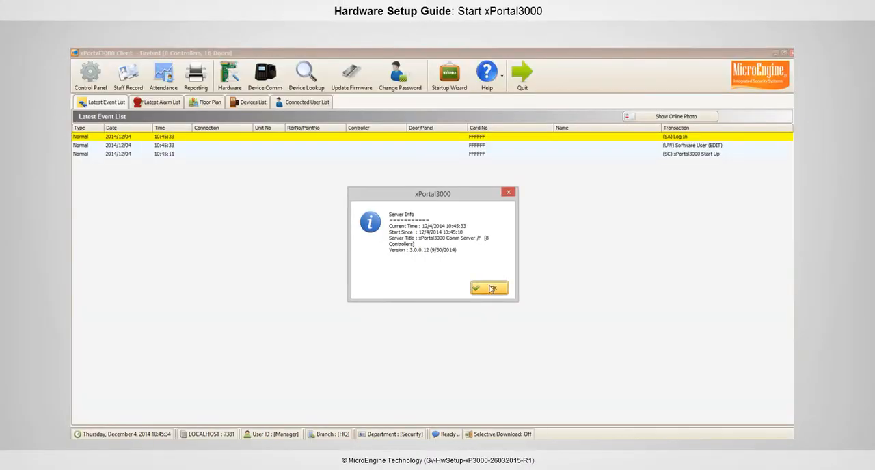
Dismiss the Server Info message and launch the New Controller Wizard from the Startup Wizard.
{"action": "left_click", "coordinate": [486, 287]}
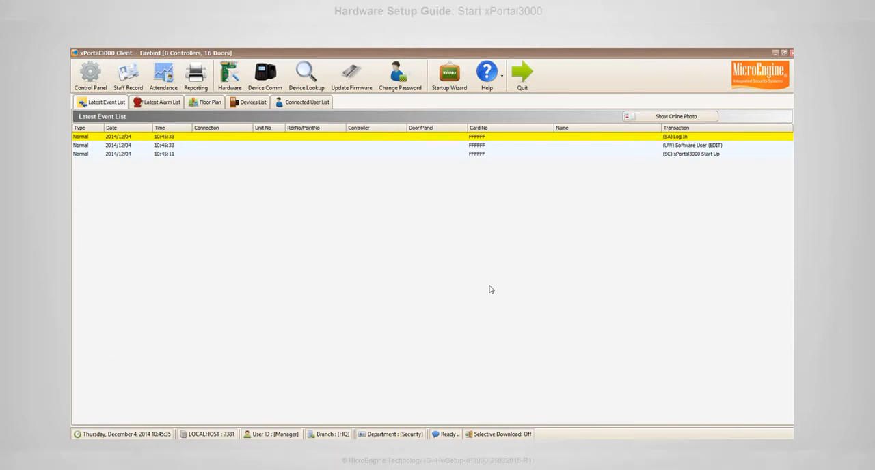
{"action": "left_click", "coordinate": [449, 74]}
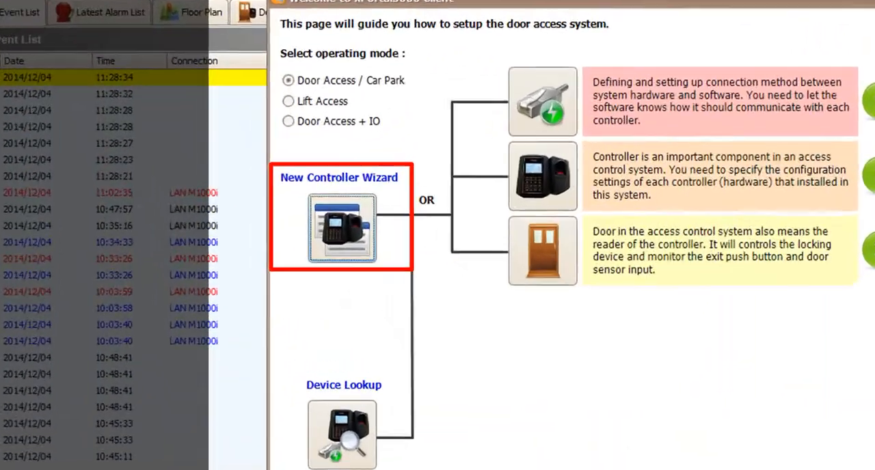
{"action": "left_click", "coordinate": [342, 228]}
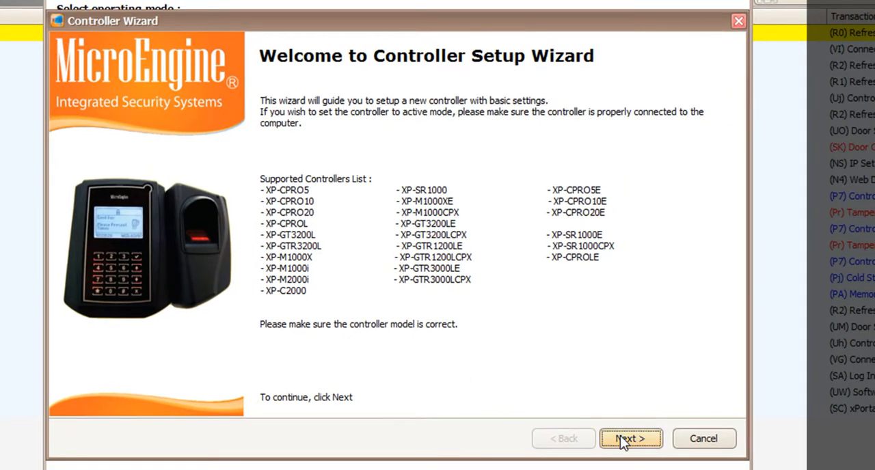
Advance past the welcome page and choose controller model XP-M1000i.
{"action": "left_click", "coordinate": [628, 437]}
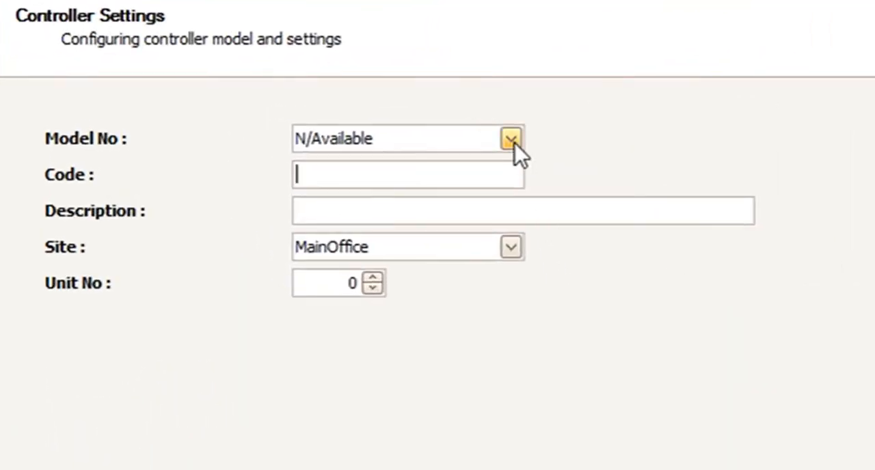
{"action": "left_click", "coordinate": [510, 138]}
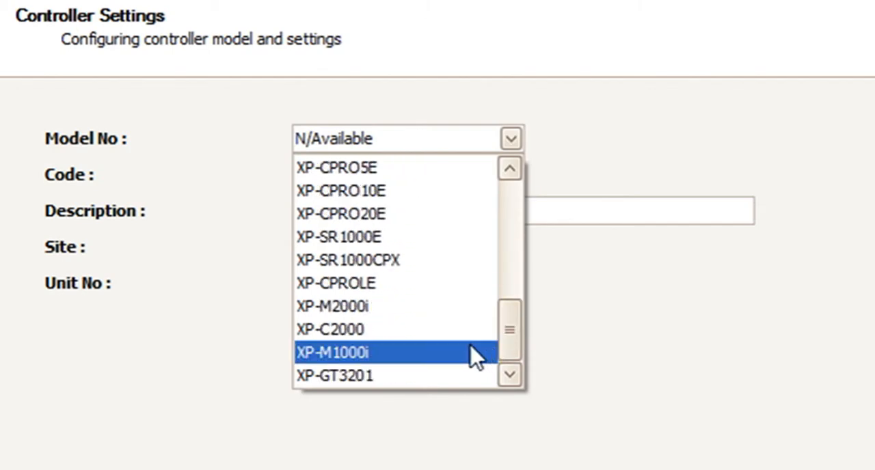
{"action": "left_click", "coordinate": [333, 353]}
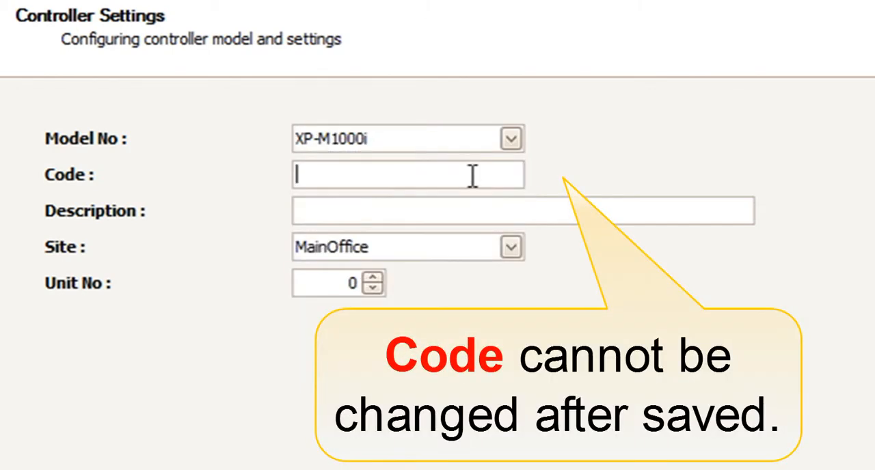
Enter code MainController and description 'Main controller for Block A'.
{"action": "type", "text": "Main"}
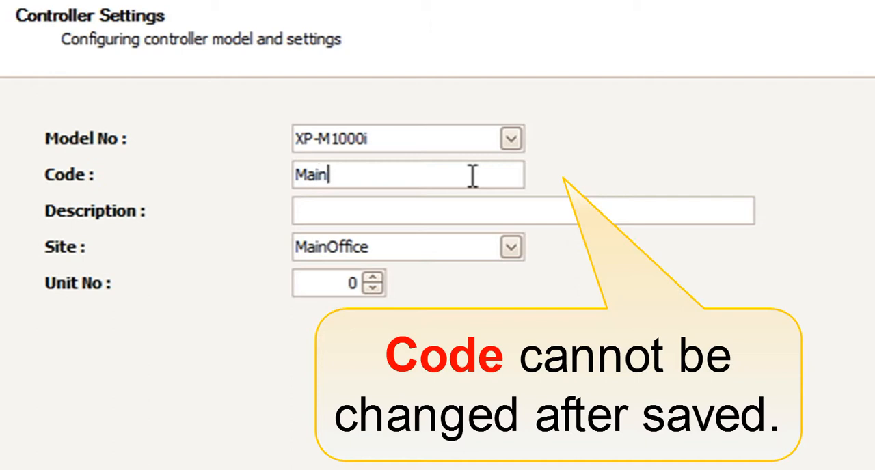
{"action": "type", "text": "Control"}
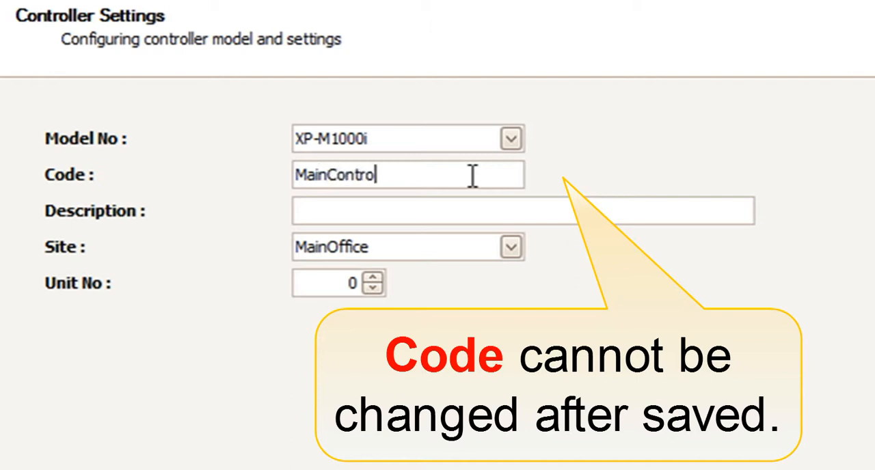
{"action": "type", "text": "ler"}
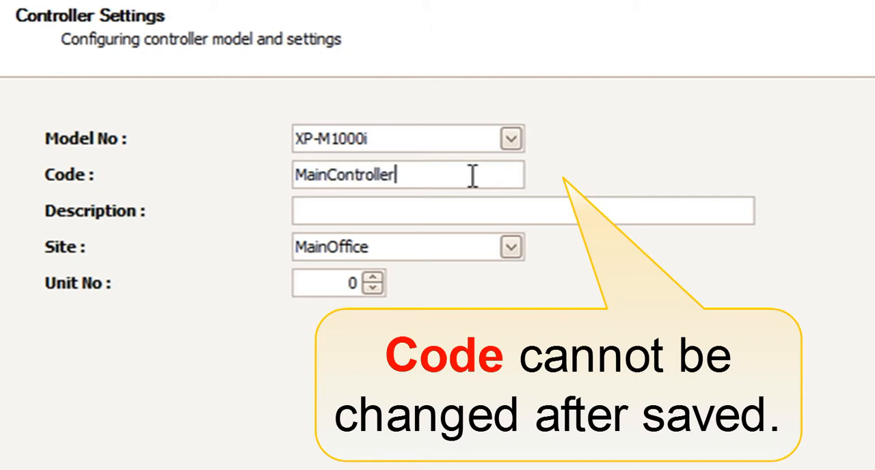
{"action": "type", "text": "Main cont"}
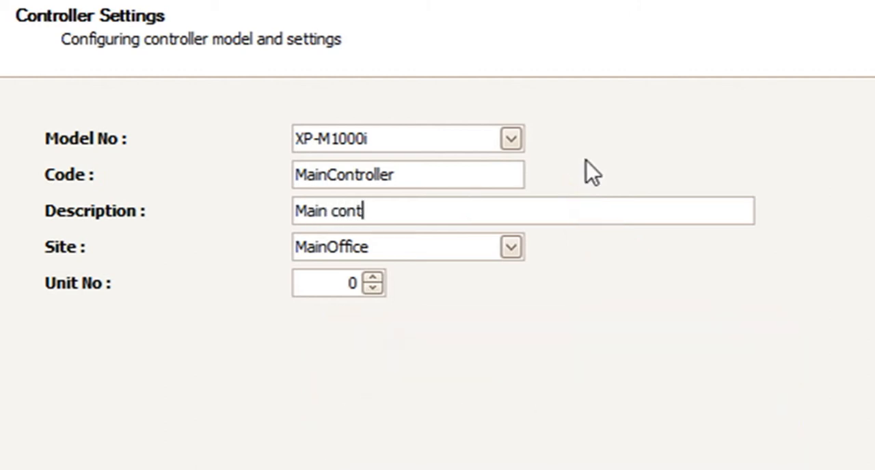
{"action": "type", "text": "roller"}
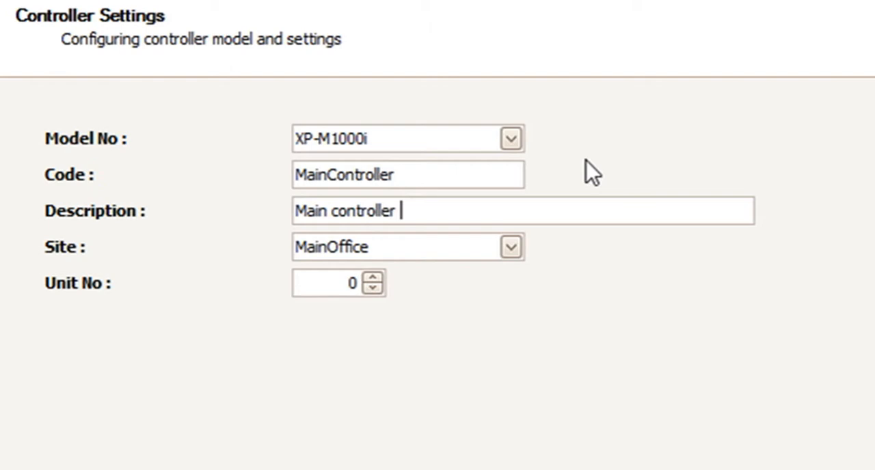
{"action": "type", "text": "for"}
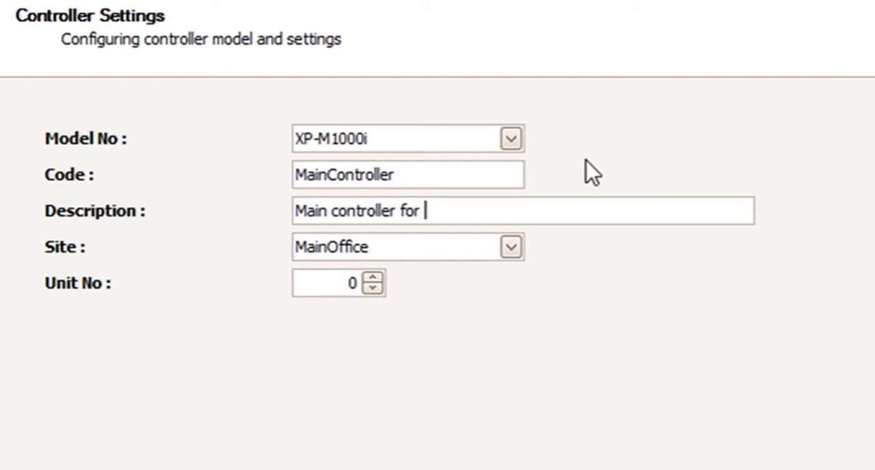
{"action": "type", "text": "Block"}
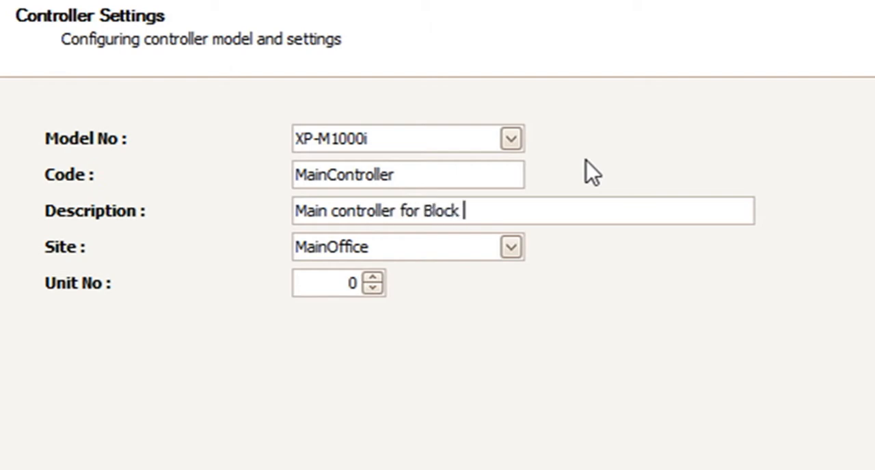
{"action": "type", "text": "A"}
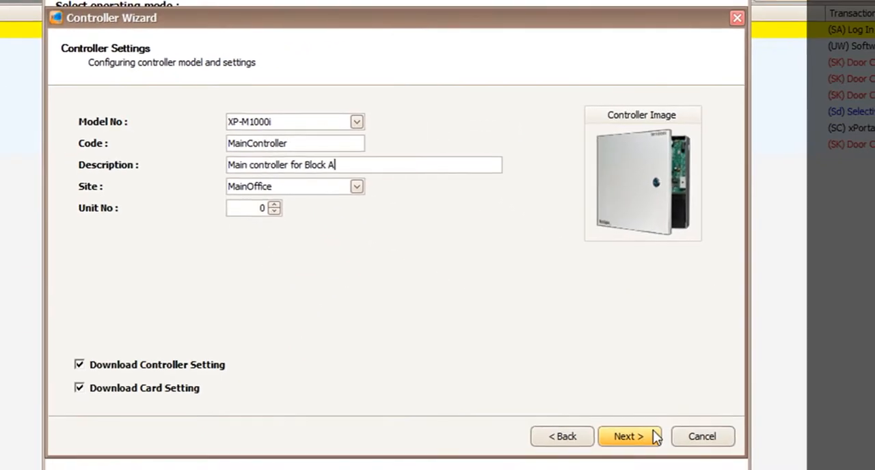
Create a new connection with network type LAN (Built-In).
{"action": "left_click", "coordinate": [626, 436]}
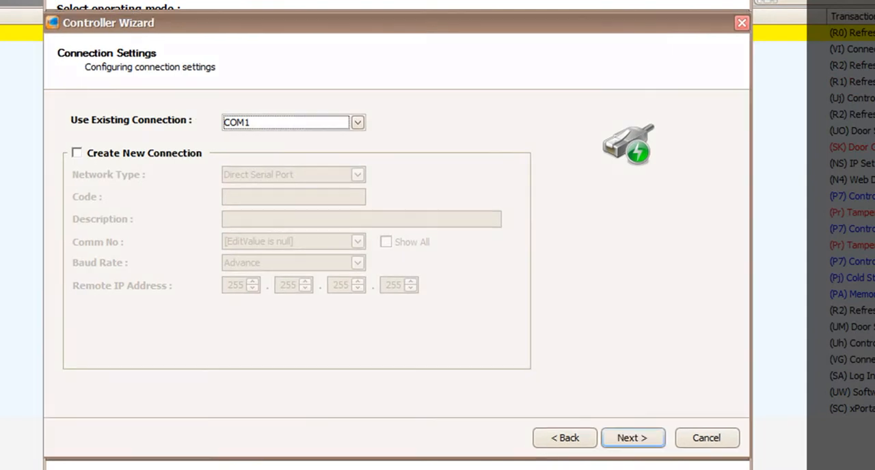
{"action": "mouse_move", "coordinate": [120, 191]}
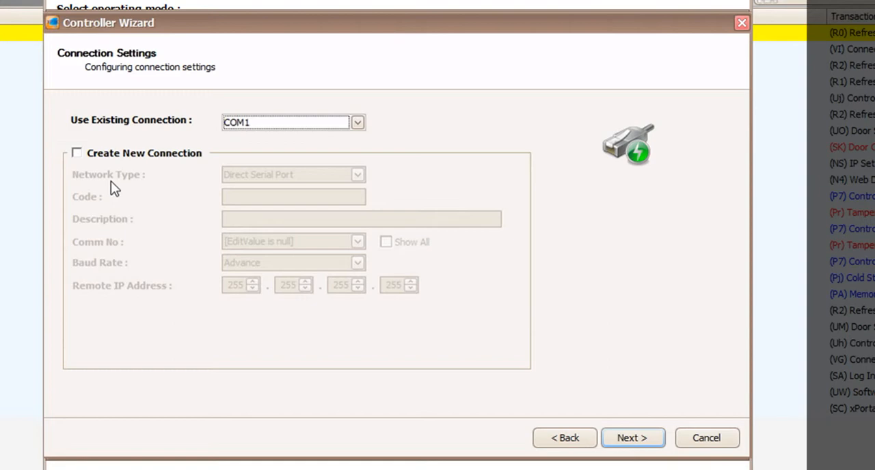
{"action": "left_click", "coordinate": [77, 154]}
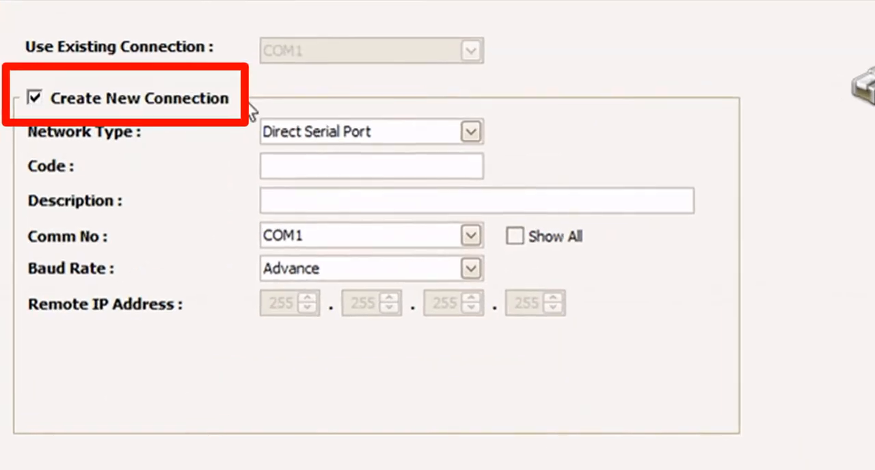
{"action": "mouse_move", "coordinate": [422, 115]}
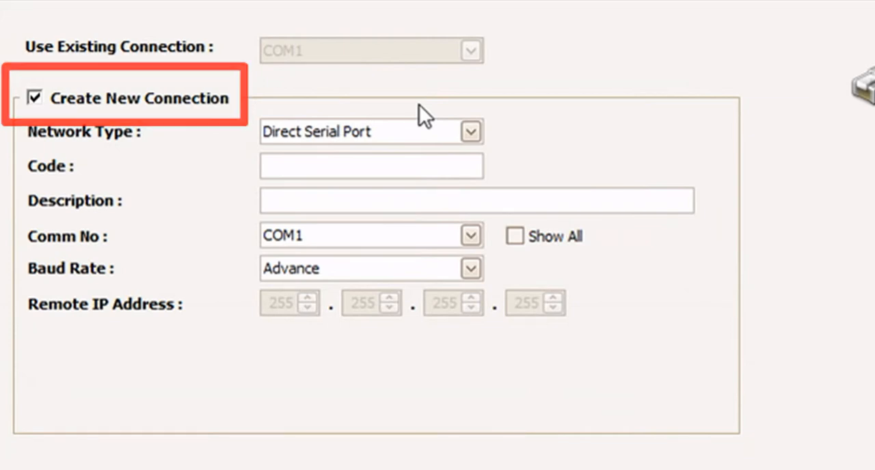
{"action": "left_click", "coordinate": [471, 132]}
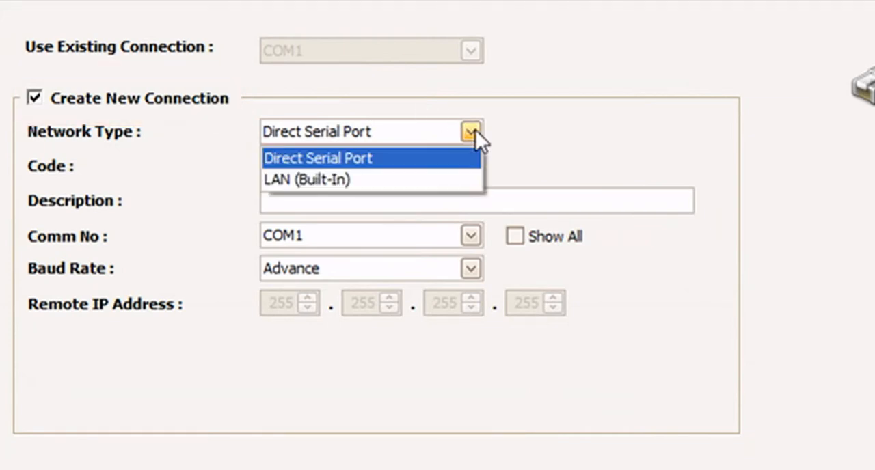
{"action": "left_click", "coordinate": [306, 179]}
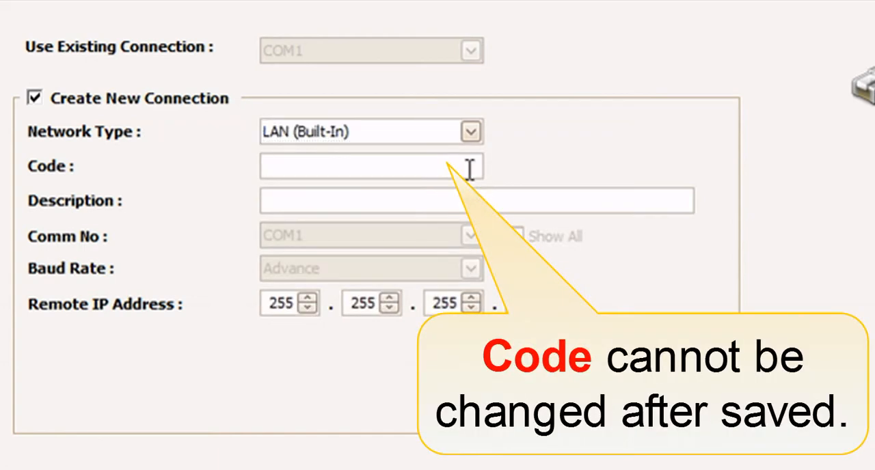
Enter connection code LAN IP 77 and description 'Lan connection for M1000'.
{"action": "type", "text": "LAN IP"}
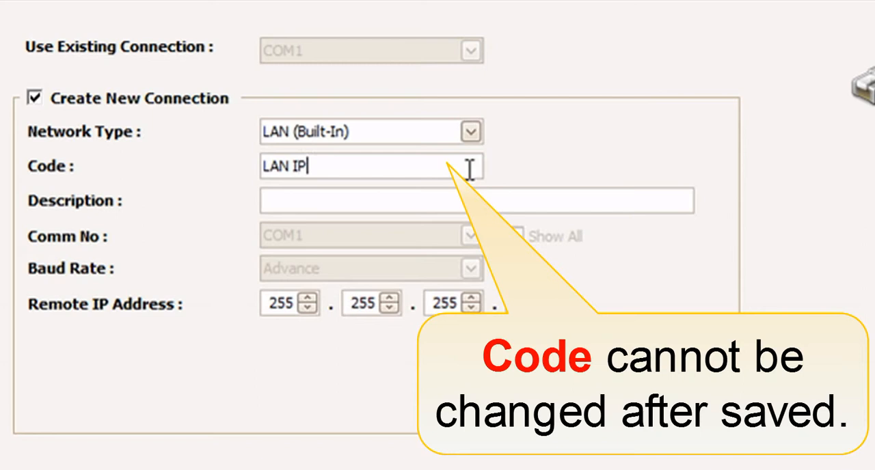
{"action": "type", "text": "77"}
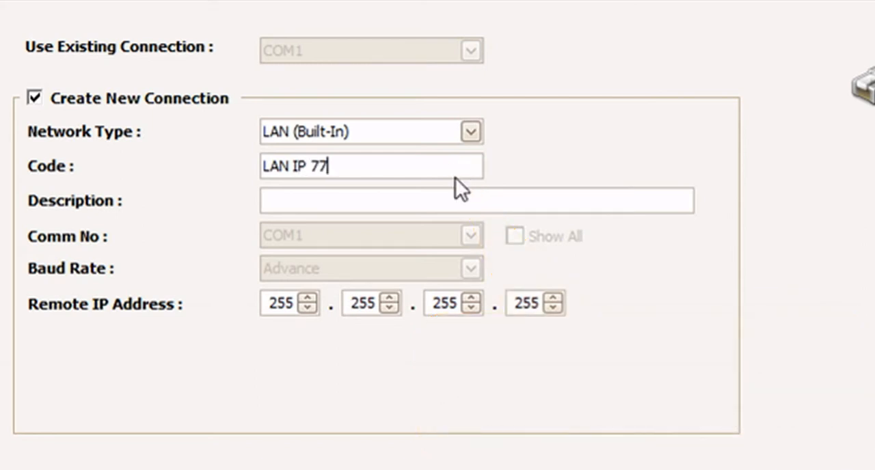
{"action": "type", "text": "Lan co"}
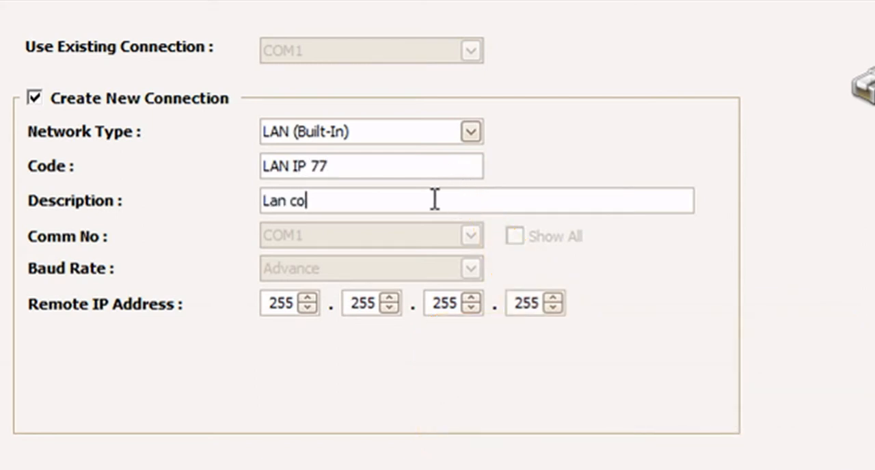
{"action": "type", "text": "nnection"}
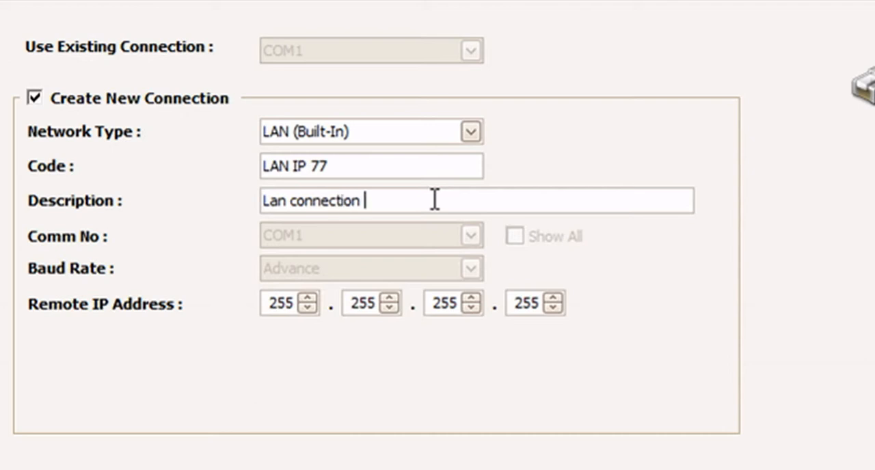
{"action": "type", "text": "for M100"}
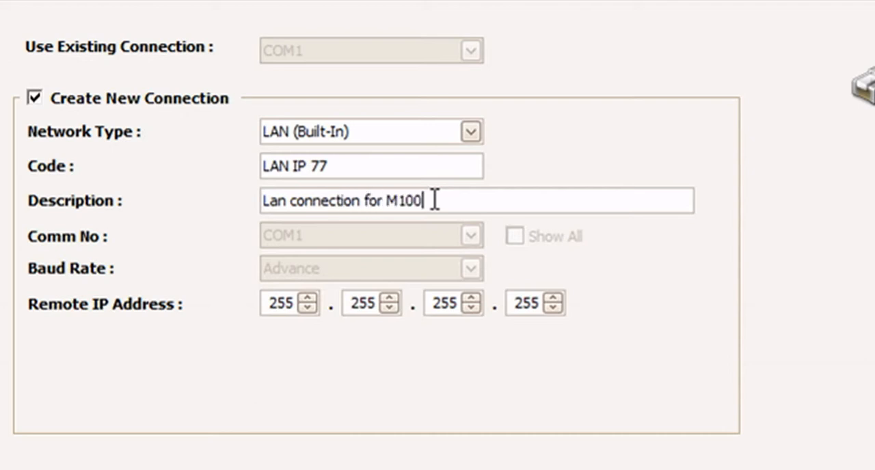
{"action": "type", "text": "0i"}
{"action": "left_click", "coordinate": [290, 303]}
{"action": "type", "text": "192"}
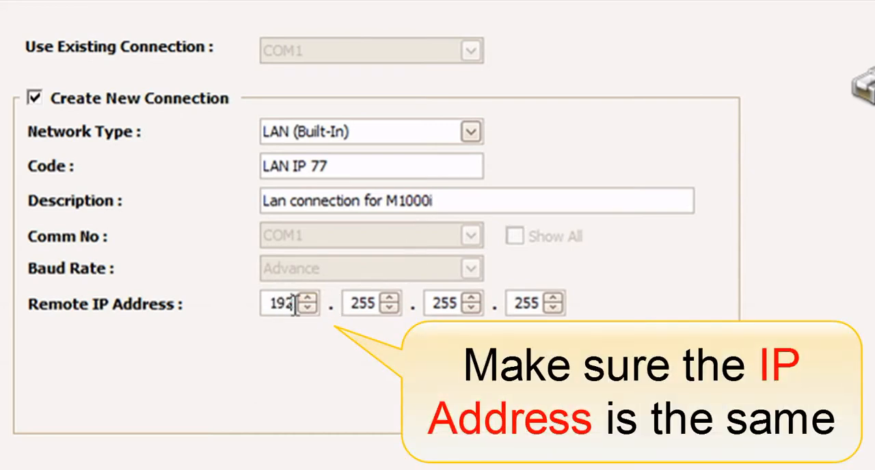
Set the remote IP address to 192.168.1.77 and continue to the door settings.
{"action": "left_click", "coordinate": [362, 303]}
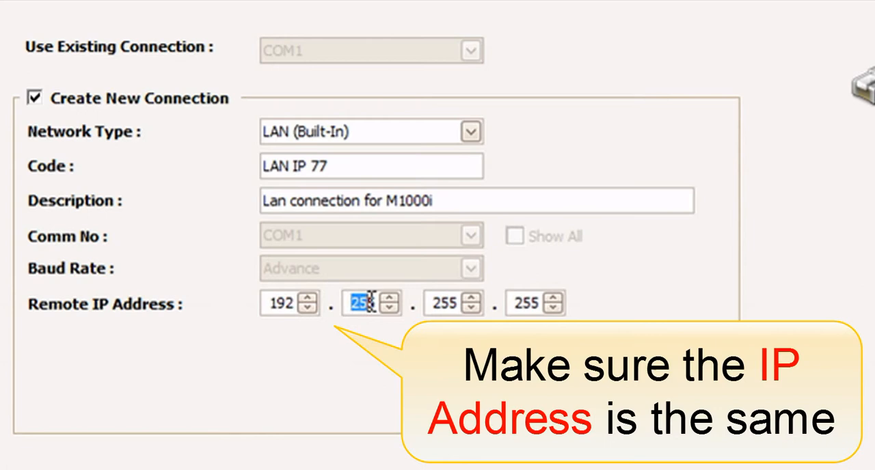
{"action": "type", "text": "168"}
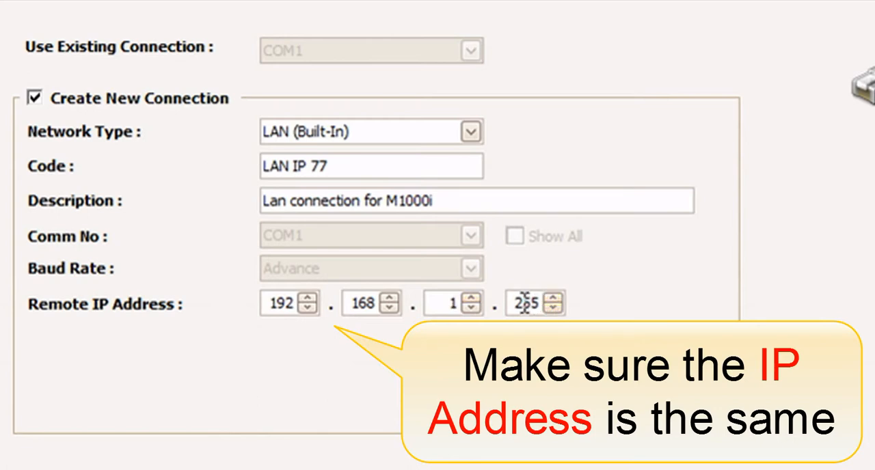
{"action": "double_click", "coordinate": [526, 303]}
{"action": "type", "text": "77"}
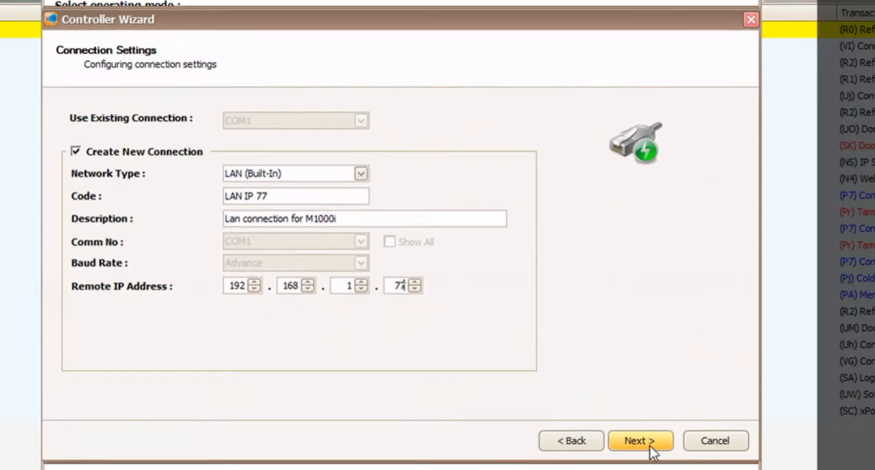
{"action": "left_click", "coordinate": [640, 440]}
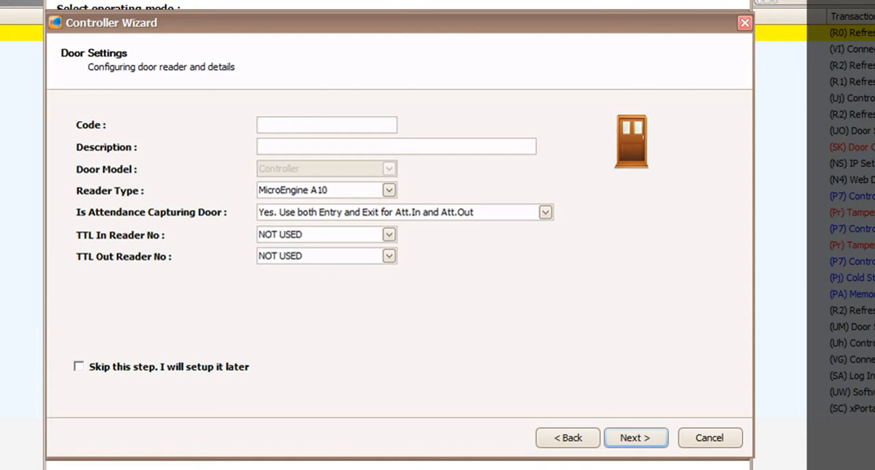
Enter door code Main Door and description Main Door Block A.
{"action": "left_click", "coordinate": [326, 124]}
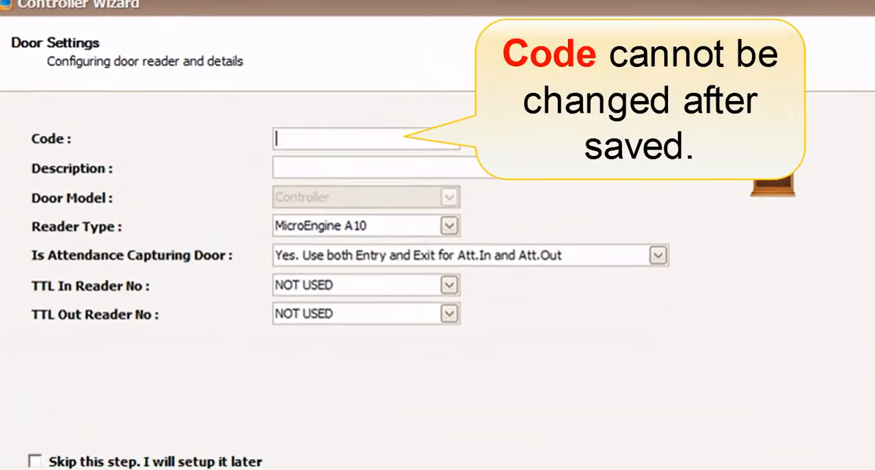
{"action": "type", "text": "Main"}
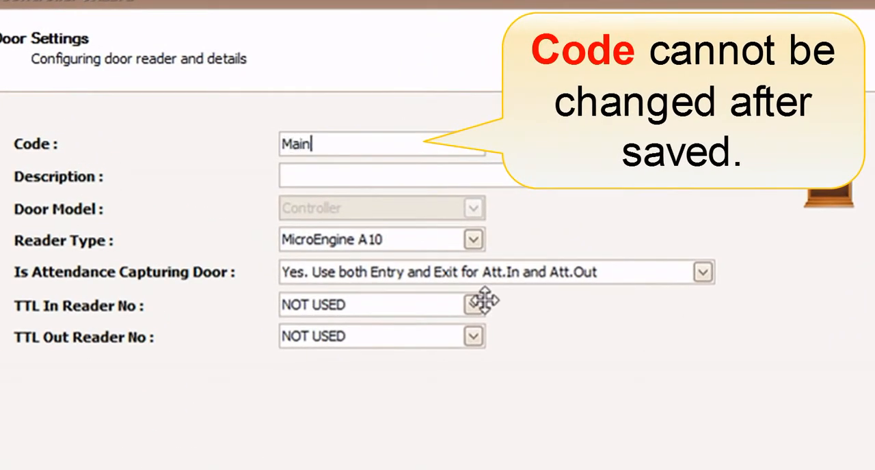
{"action": "type", "text": "Door"}
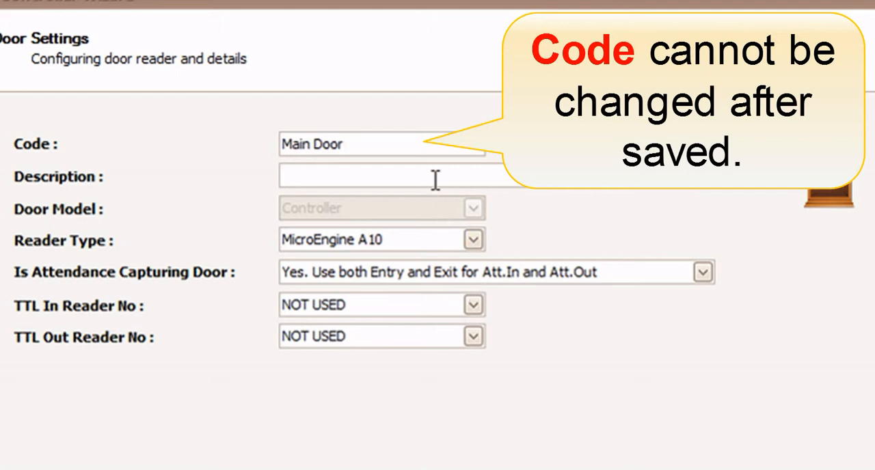
{"action": "type", "text": "Main Door Block"}
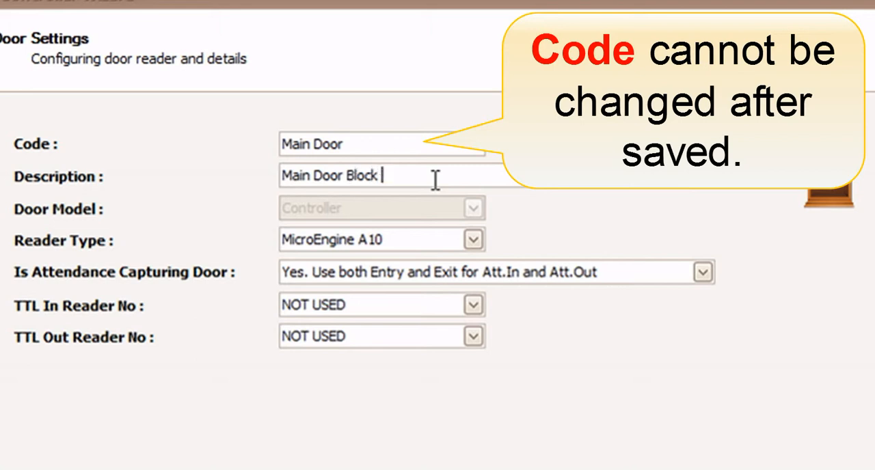
{"action": "type", "text": "A"}
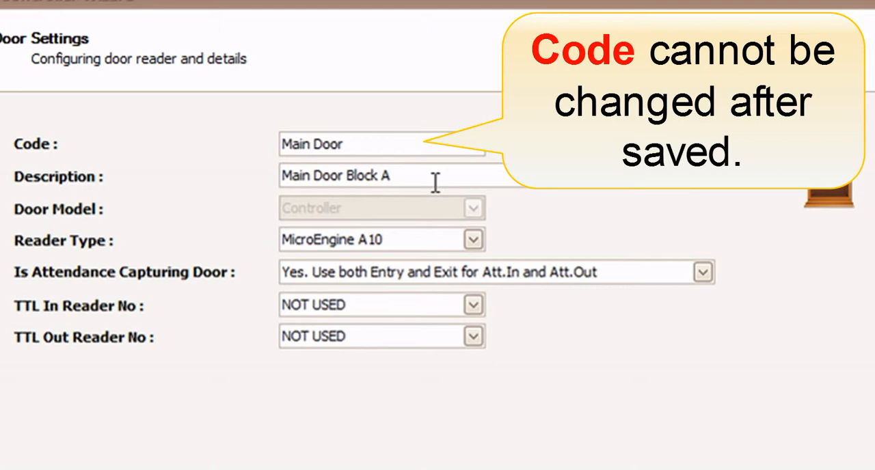
Set attendance capturing to 'Yes. Use Entry Only for Att.In and Att.Out', leaving TTL readers NOT USED.
{"action": "left_click", "coordinate": [703, 272]}
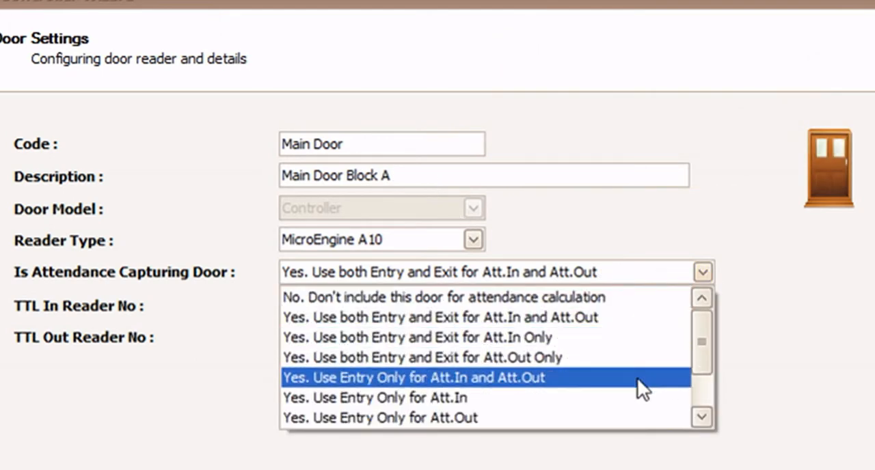
{"action": "left_click", "coordinate": [413, 377]}
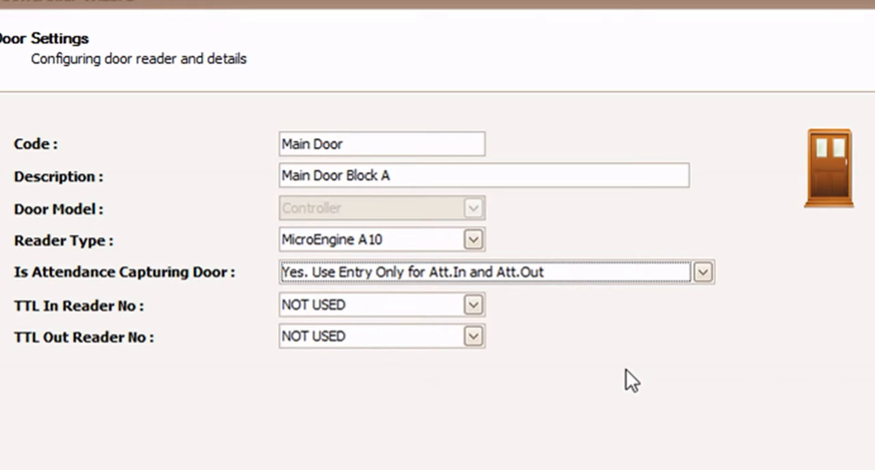
{"action": "left_click", "coordinate": [473, 239]}
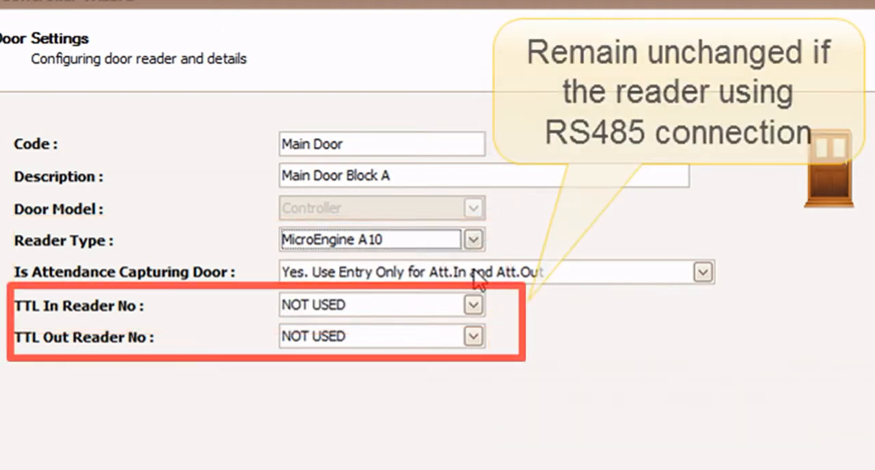
{"action": "mouse_move", "coordinate": [711, 394]}
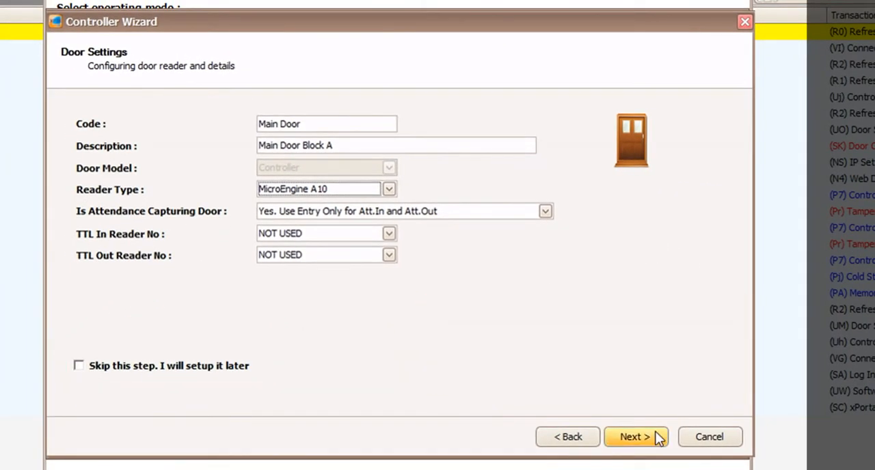
Uncheck All Staff and choose (Select All) for both Branch and Department filters.
{"action": "left_click", "coordinate": [629, 437]}
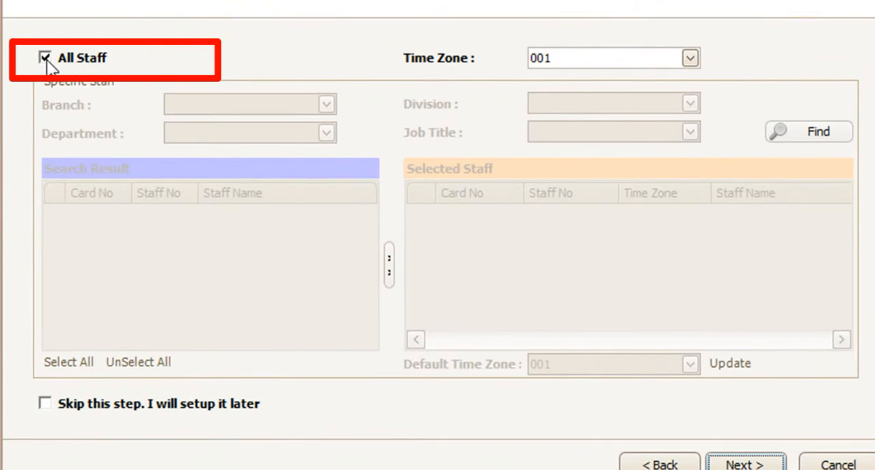
{"action": "left_click", "coordinate": [46, 58]}
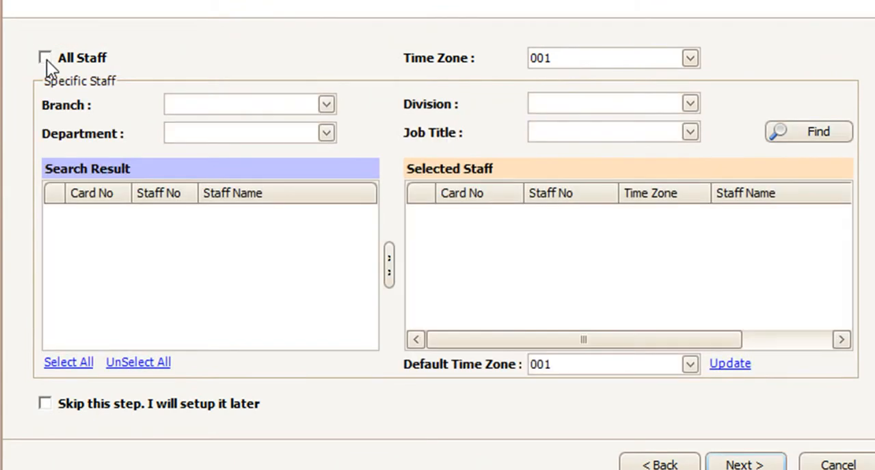
{"action": "left_click", "coordinate": [326, 104]}
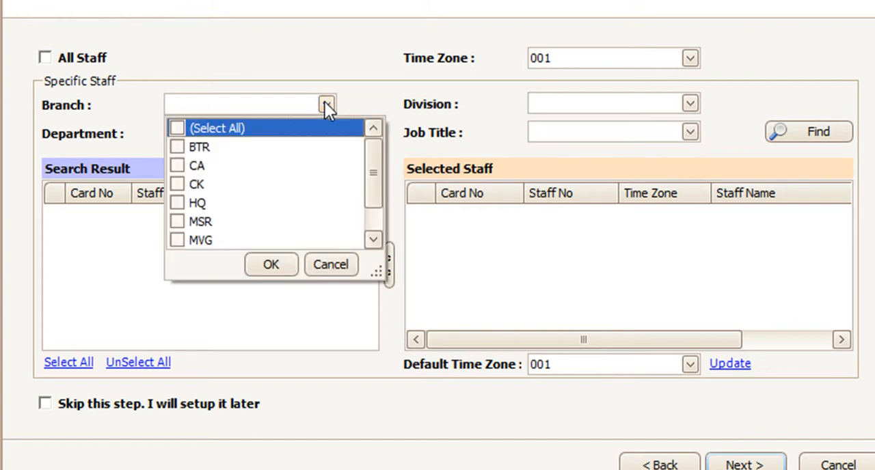
{"action": "left_click", "coordinate": [177, 128]}
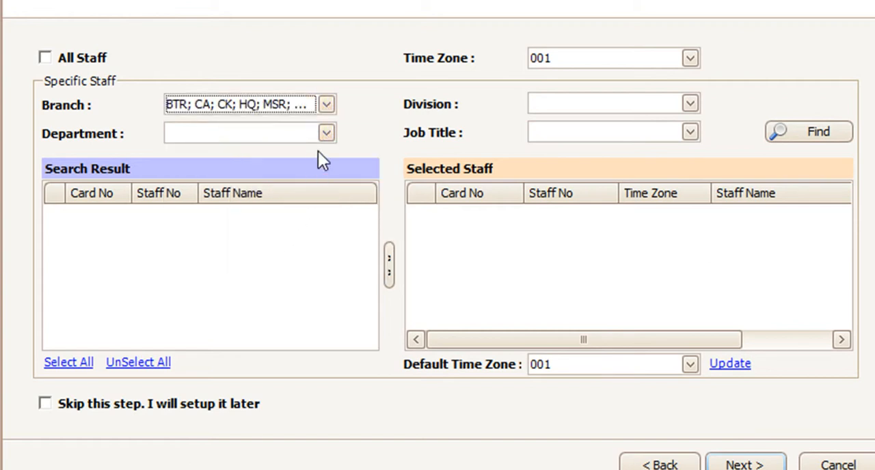
{"action": "left_click", "coordinate": [325, 133]}
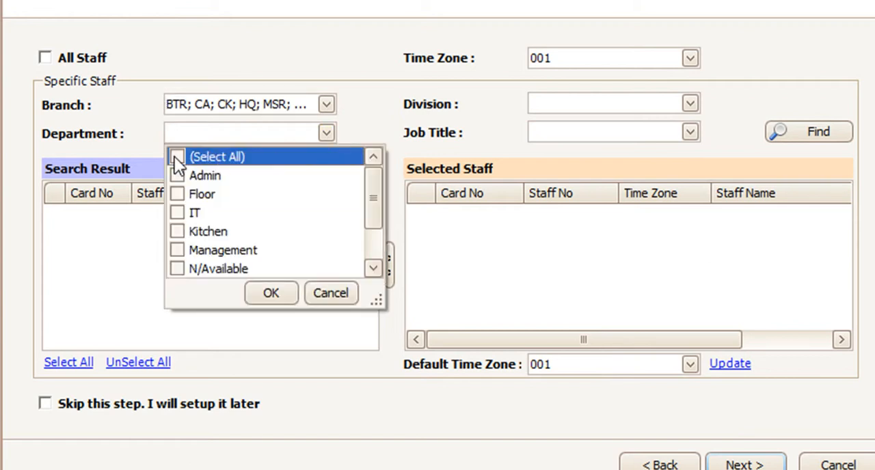
{"action": "left_click", "coordinate": [270, 293]}
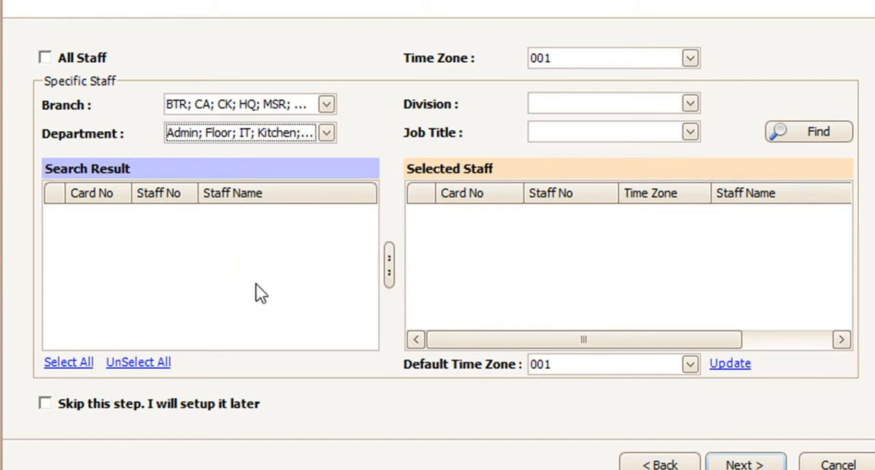
{"action": "mouse_move", "coordinate": [763, 151]}
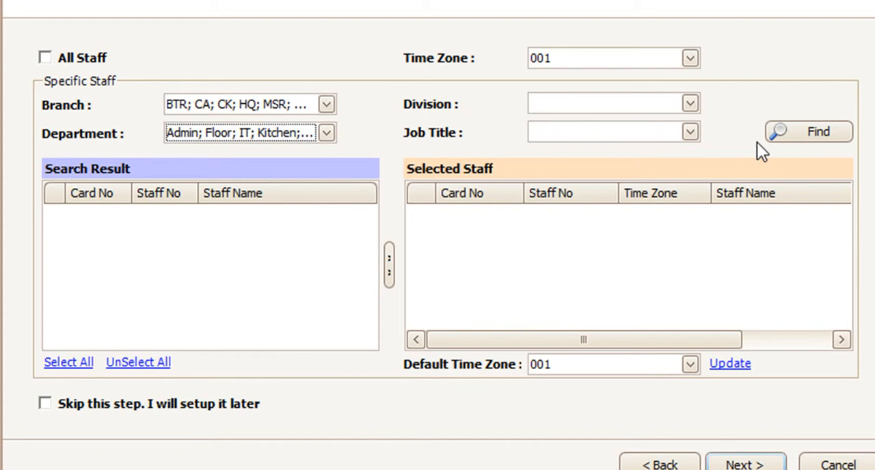
Find and select STAFF 4–6 for the door, then mark access assignment as 'Skip this step'.
{"action": "left_click", "coordinate": [807, 131]}
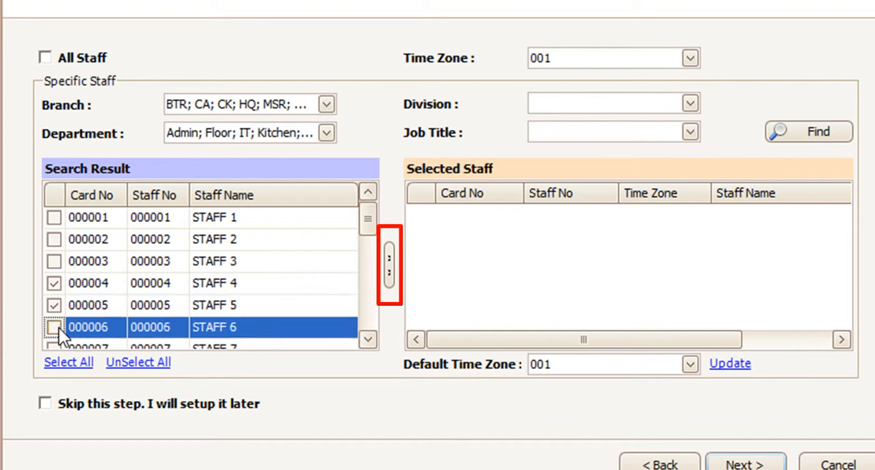
{"action": "left_click", "coordinate": [389, 262]}
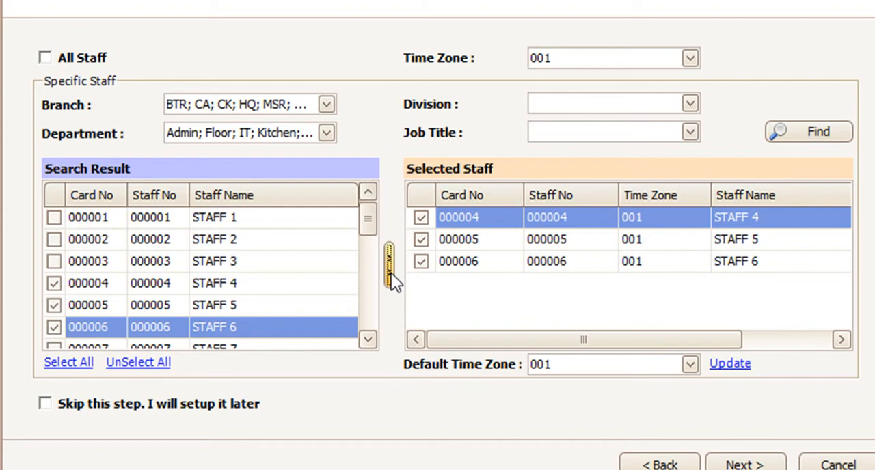
{"action": "mouse_move", "coordinate": [164, 417]}
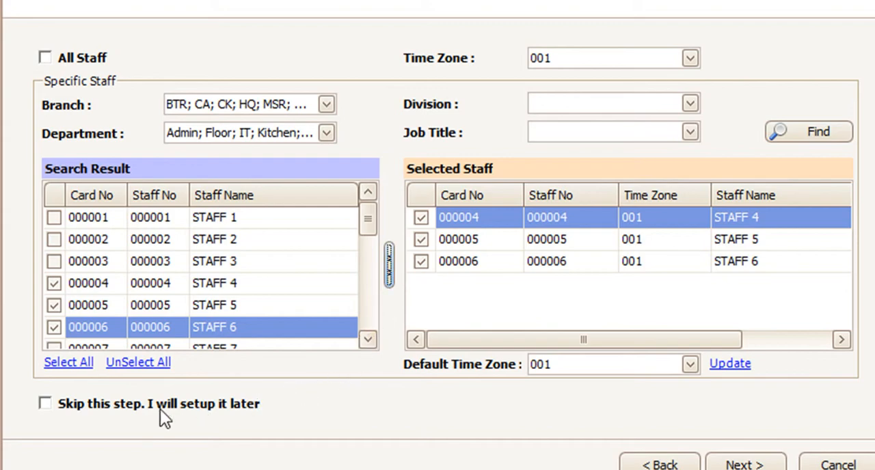
{"action": "left_click", "coordinate": [45, 403]}
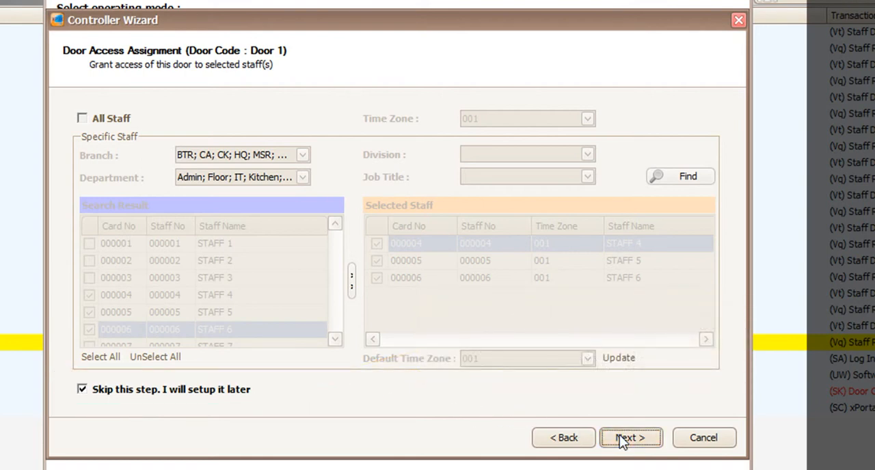
Advance through the alarm panel settings and summary to start saving device settings to the database.
{"action": "left_click", "coordinate": [630, 437]}
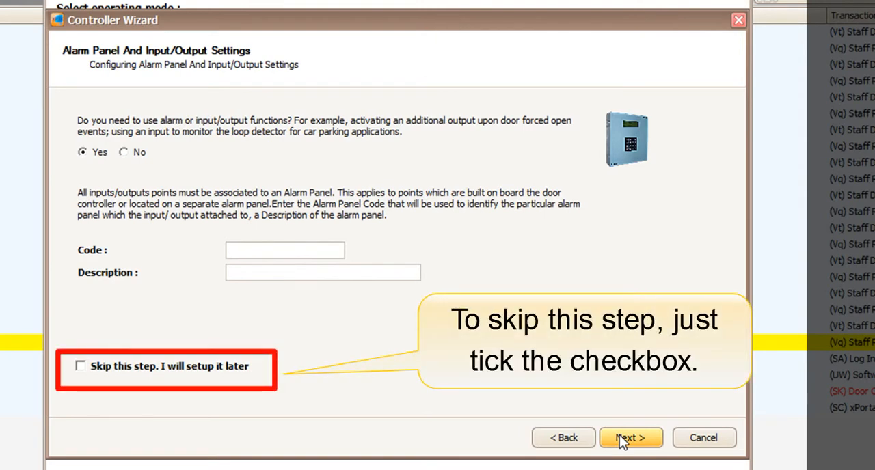
{"action": "left_click", "coordinate": [629, 438]}
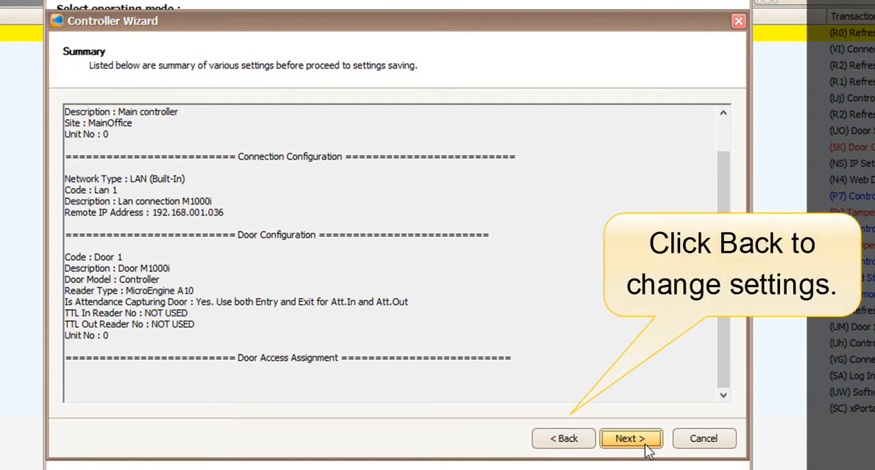
{"action": "left_click", "coordinate": [631, 437]}
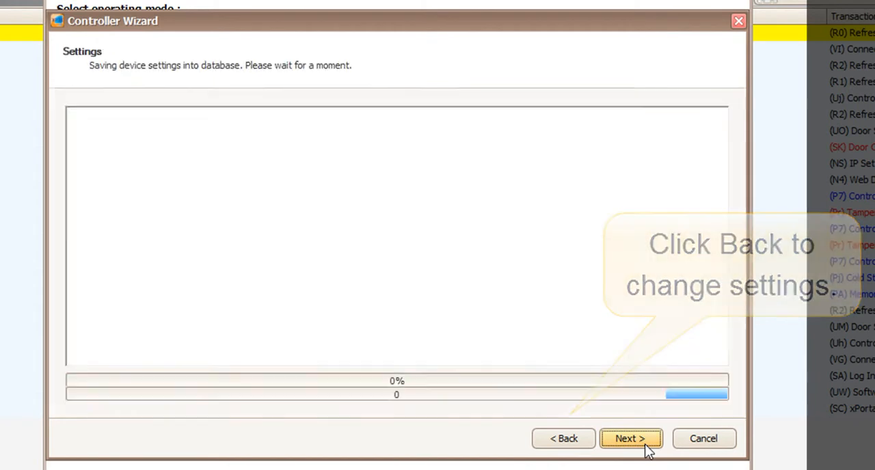
Save the device settings, review and close the Delivery Report, and acknowledge 'No Data to Send!'.
{"action": "left_click", "coordinate": [628, 438]}
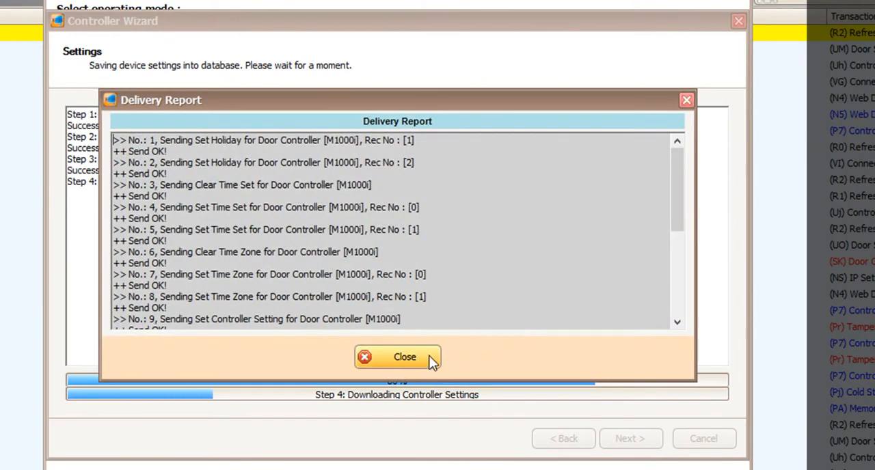
{"action": "scroll", "scroll_direction": "down", "scroll_amount": 3}
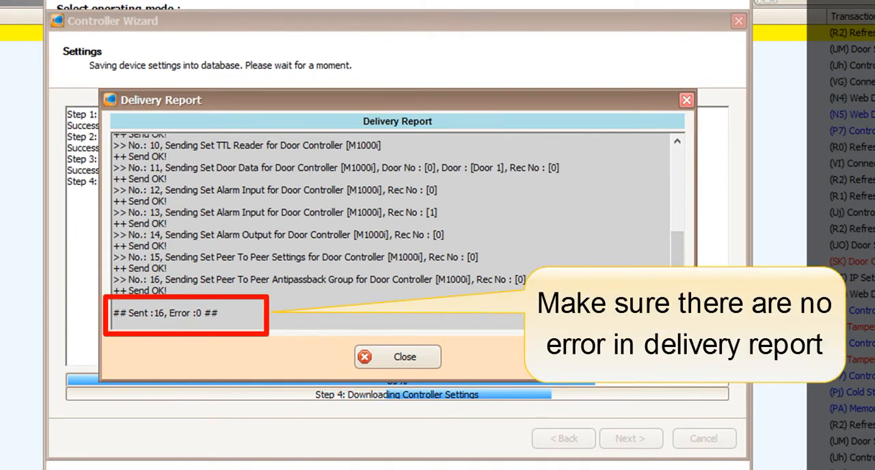
{"action": "left_click", "coordinate": [397, 356]}
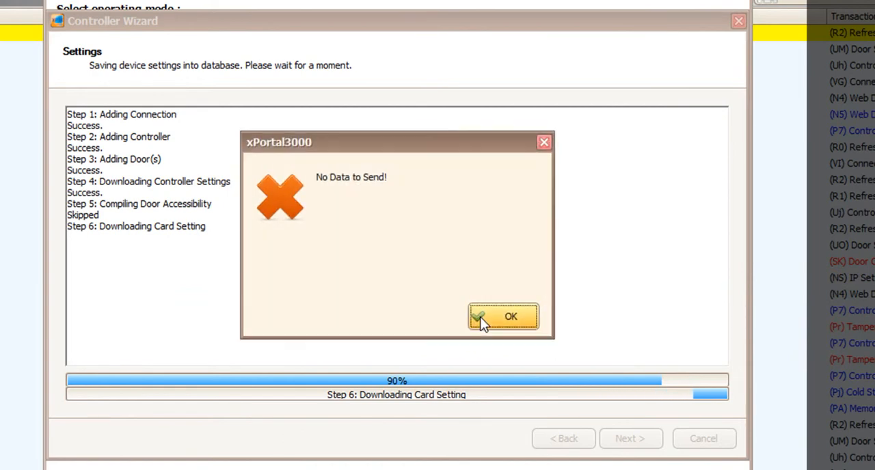
{"action": "left_click", "coordinate": [504, 318]}
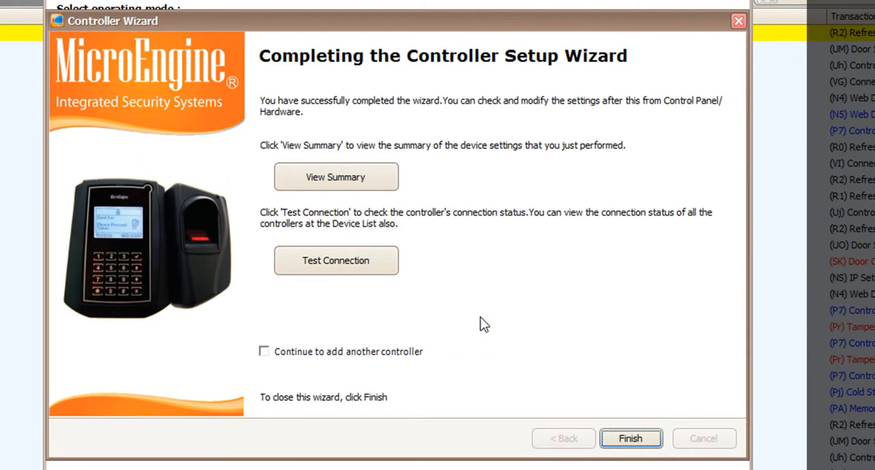
{"action": "mouse_move", "coordinate": [656, 422]}
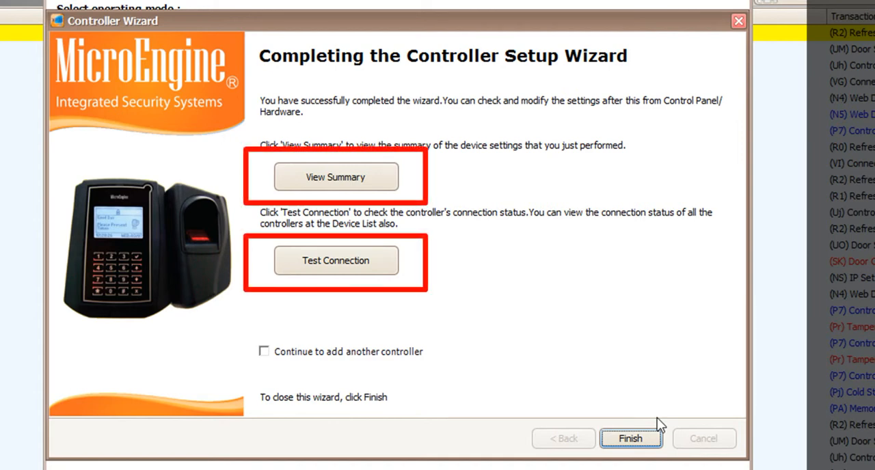
Finish the Controller Setup Wizard, returning to the access system setup guide.
{"action": "left_click", "coordinate": [629, 438]}
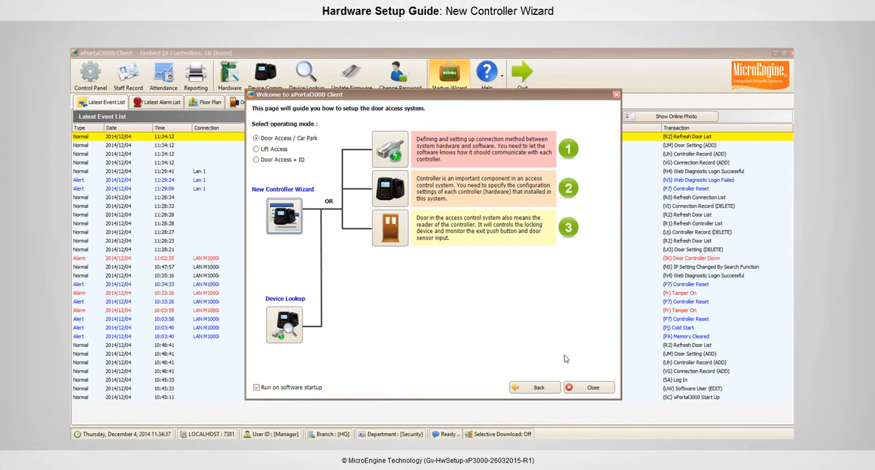
Dismiss the welcome page and check the Controller List and Door List statuses in the Devices List.
{"action": "left_click", "coordinate": [588, 388]}
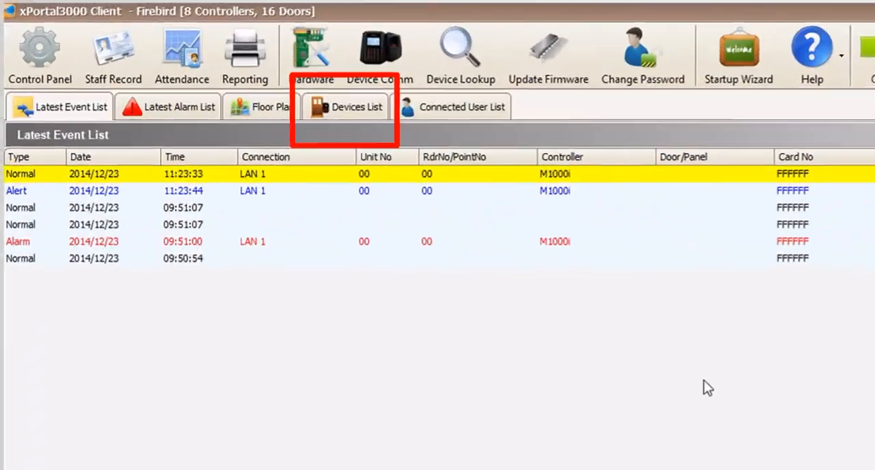
{"action": "left_click", "coordinate": [361, 106]}
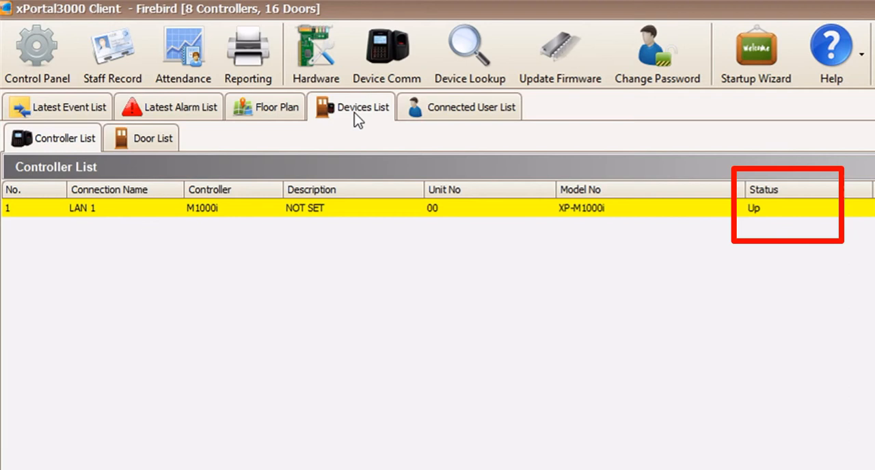
{"action": "left_click", "coordinate": [153, 138]}
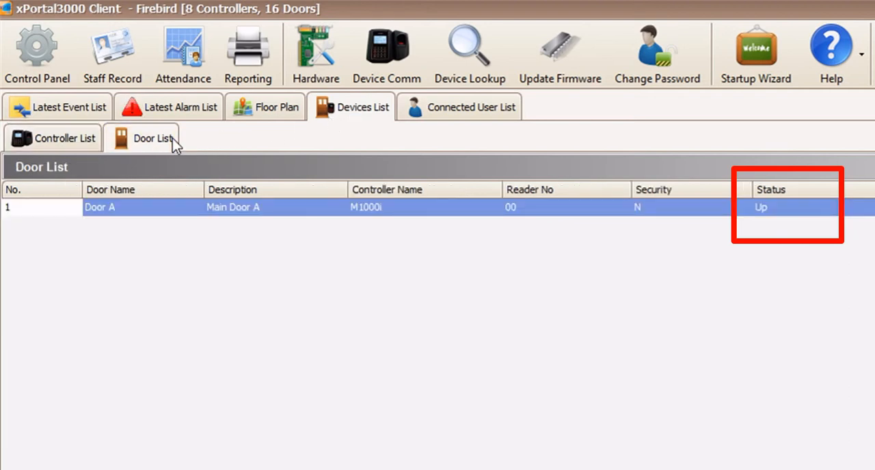
{"action": "mouse_move", "coordinate": [190, 151]}
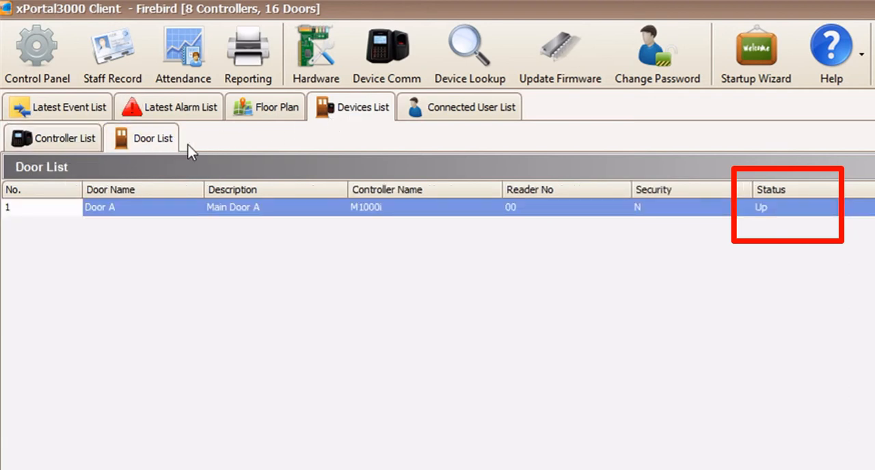